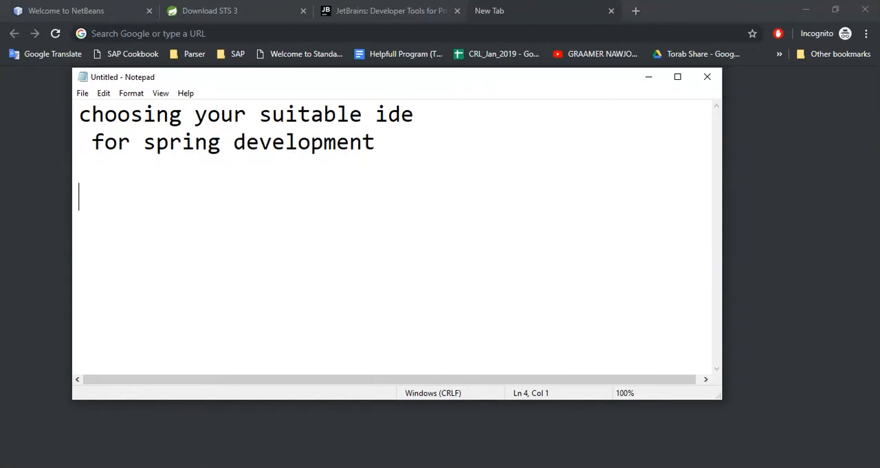
# Step: Add '-Netbeans' as the first list item under the IDE heading in Notepad
pyautogui.write('-')
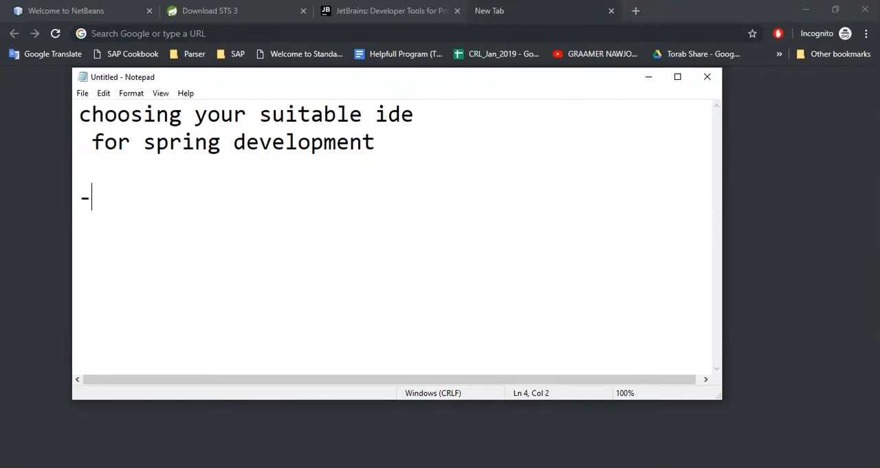
pyautogui.write('Ne')
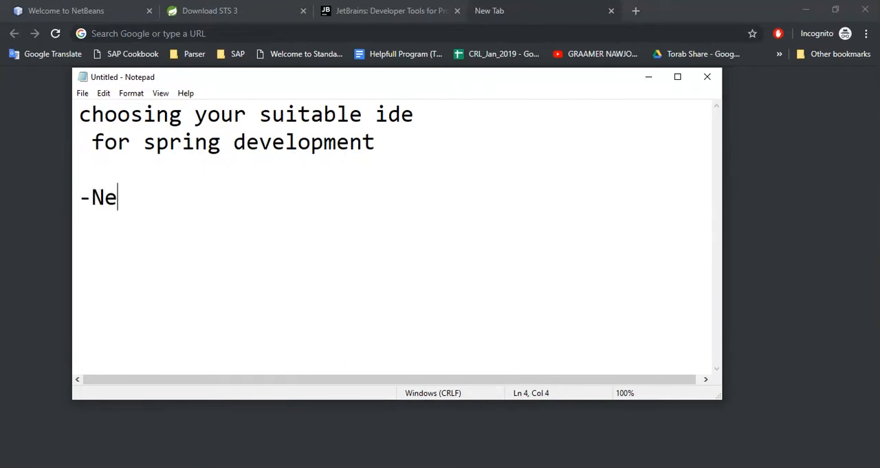
pyautogui.write('tbeans')
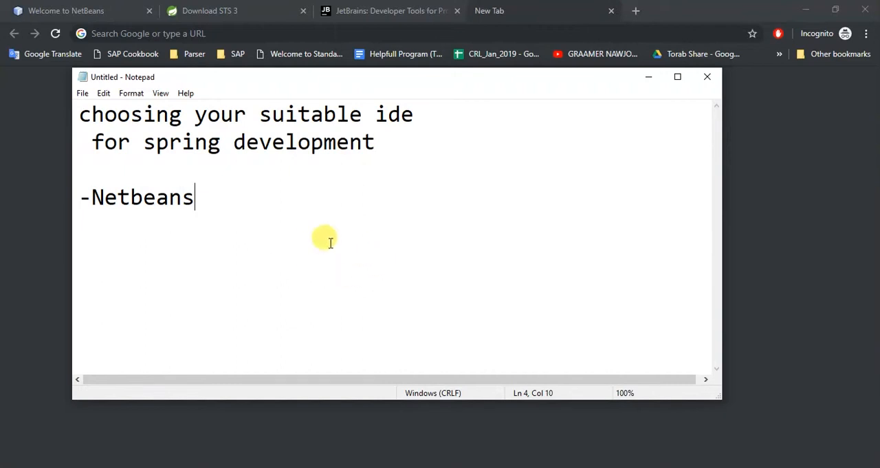
pyautogui.moveTo(325, 157)
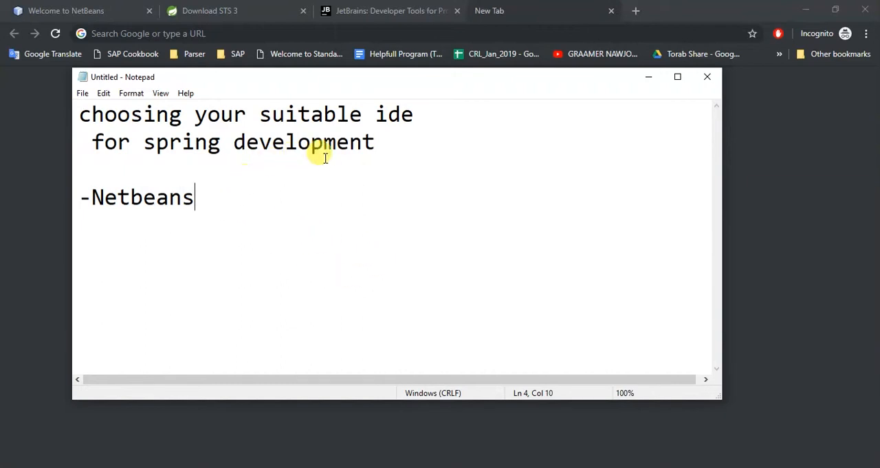
pyautogui.moveTo(383, 143)
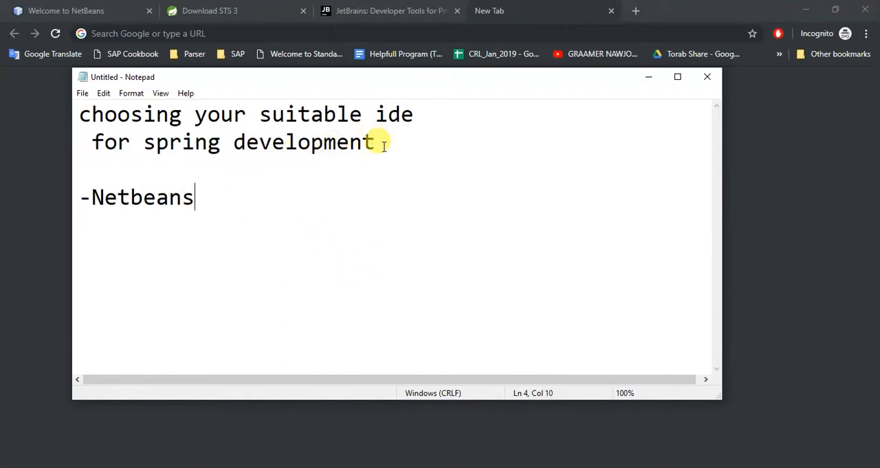
pyautogui.moveTo(223, 207)
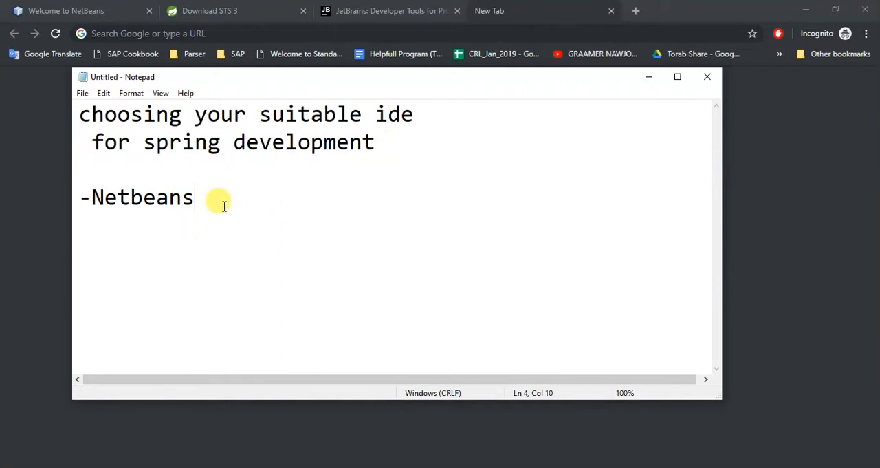
# Step: Browse the NetBeans homepage in Chrome
pyautogui.click(66, 10)
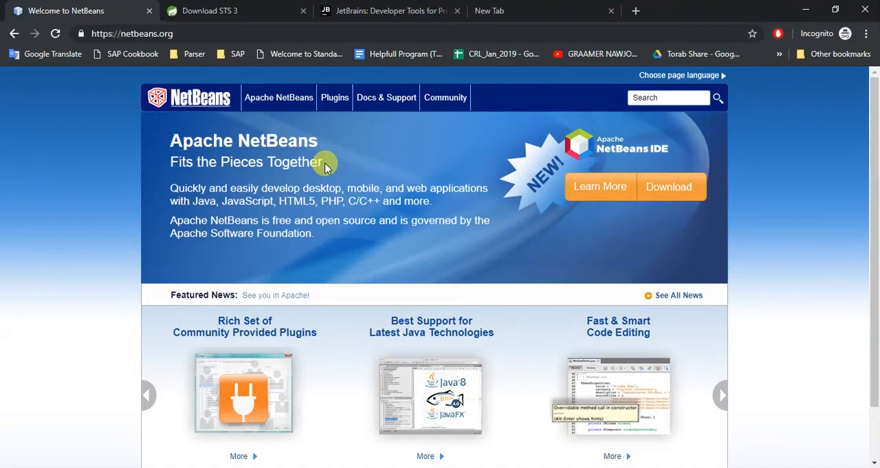
pyautogui.scroll(-3)
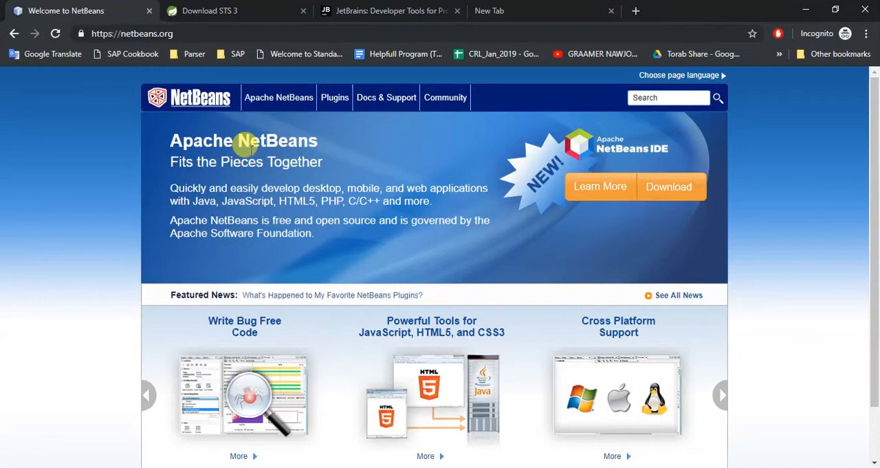
# Step: Add '-STS' as the second list item in the Notepad note
pyautogui.click(720, 395)
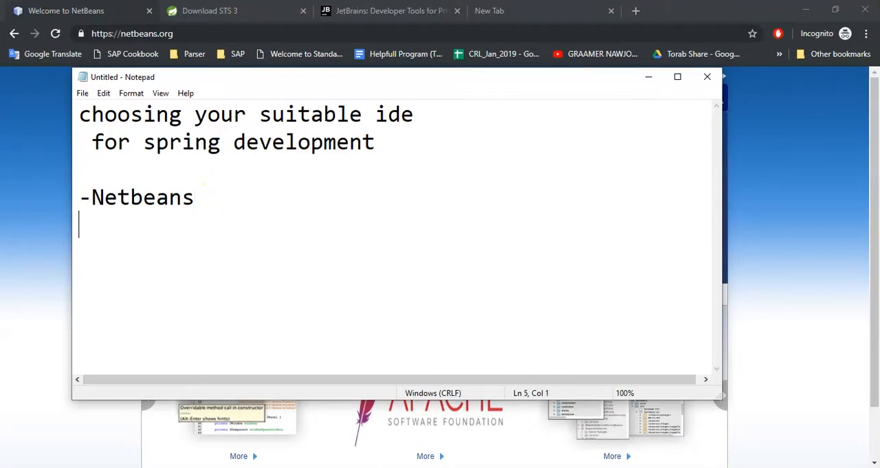
pyautogui.write('-S')
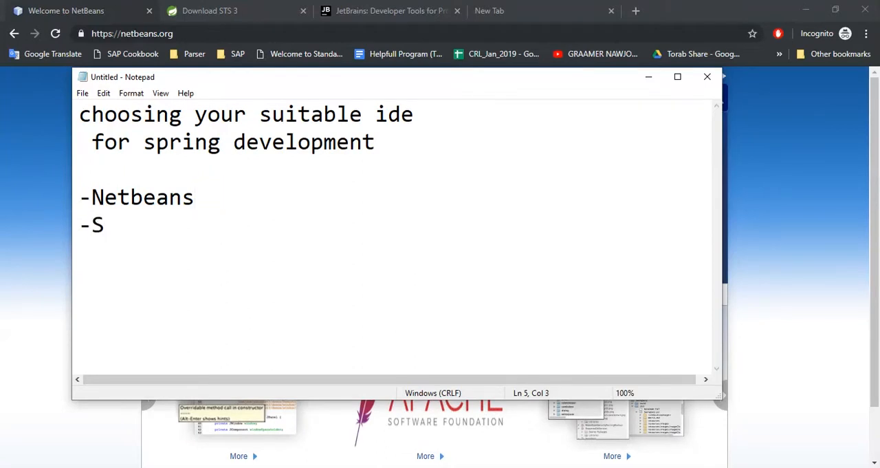
pyautogui.write('TS')
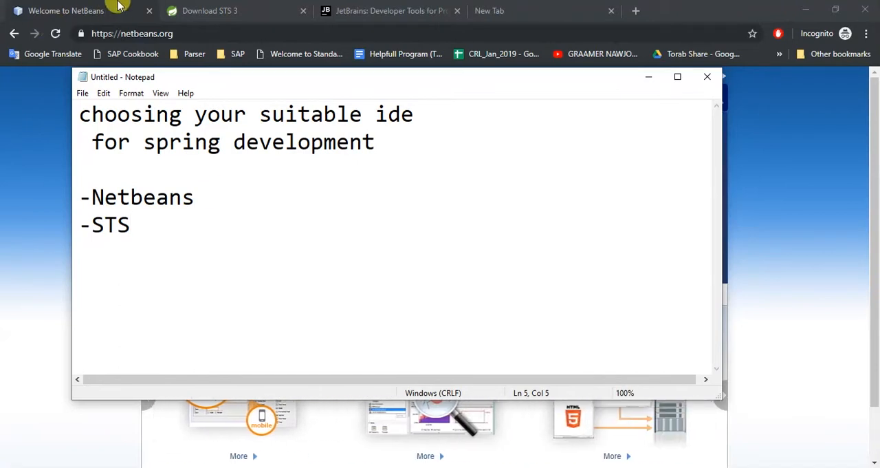
# Step: Browse the Spring Tool Suite 3 downloads page on spring.io
pyautogui.click(209, 10)
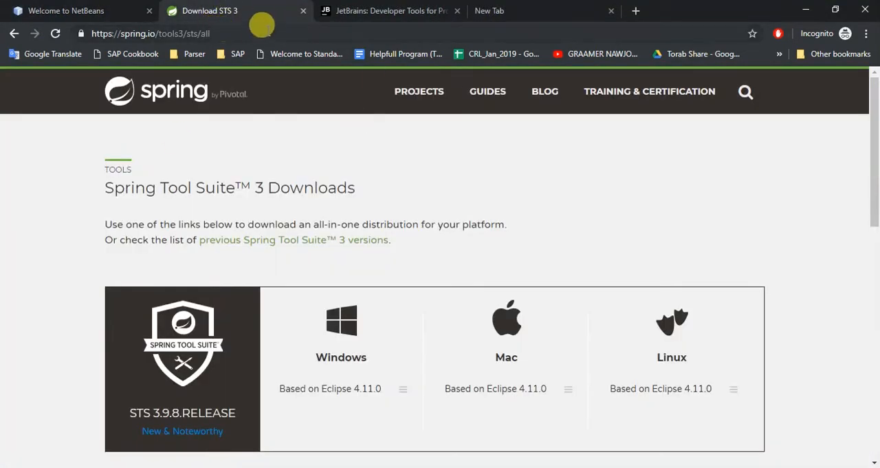
pyautogui.scroll(-3)
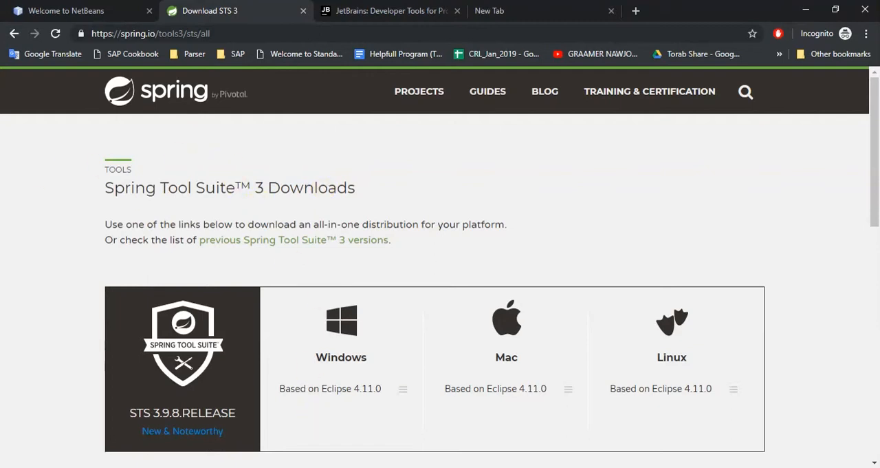
pyautogui.write('-STS')
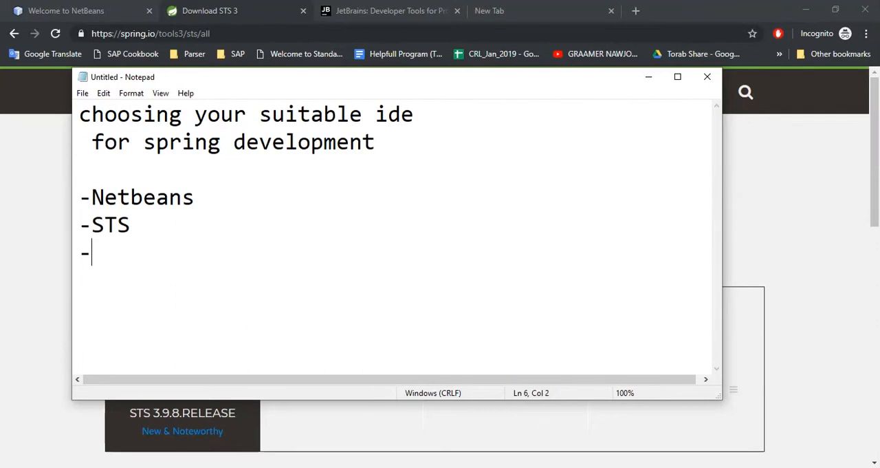
# Step: Begin typing IntelliJ as the third IDE item in Notepad
pyautogui.write('Intek')
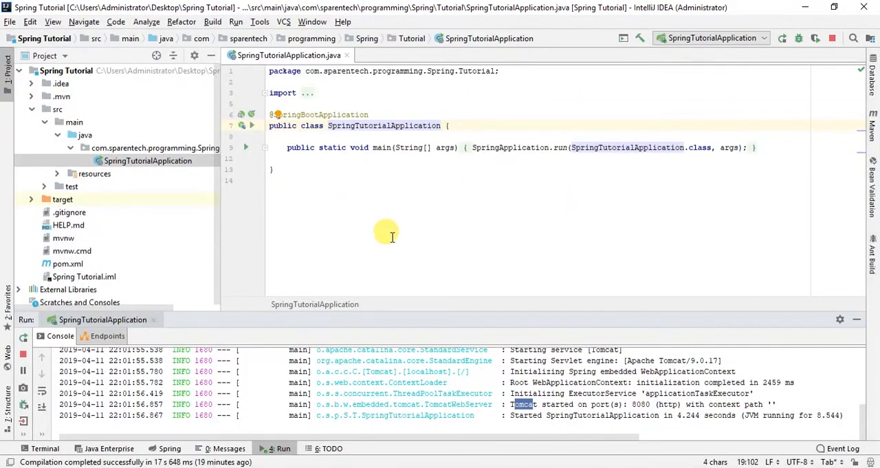
pyautogui.moveTo(616, 203)
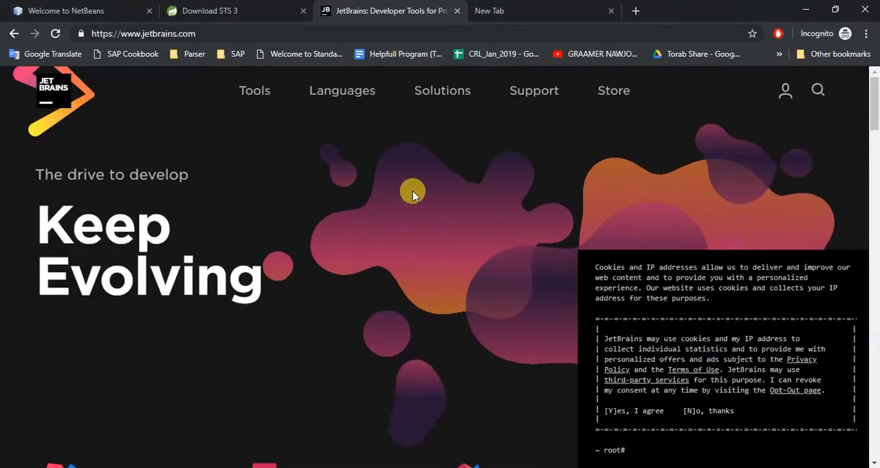
# Step: Show the JetBrains Solutions categories and scroll through the tools-by-language section
pyautogui.click(443, 90)
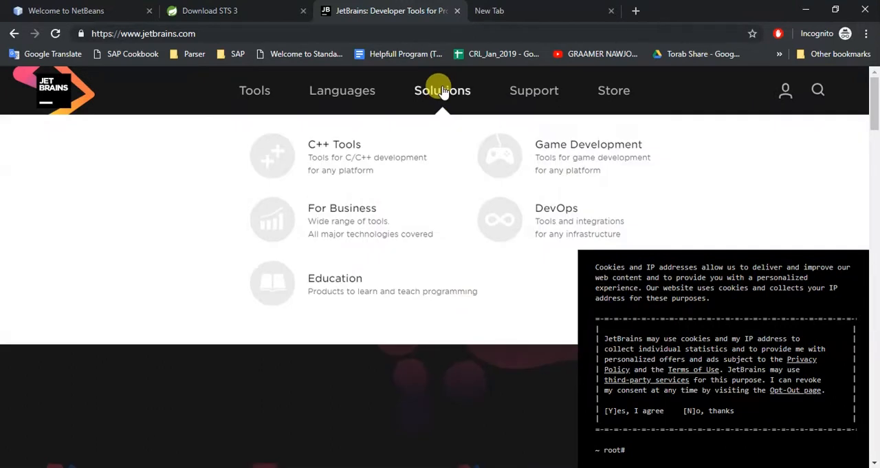
pyautogui.moveTo(254, 91)
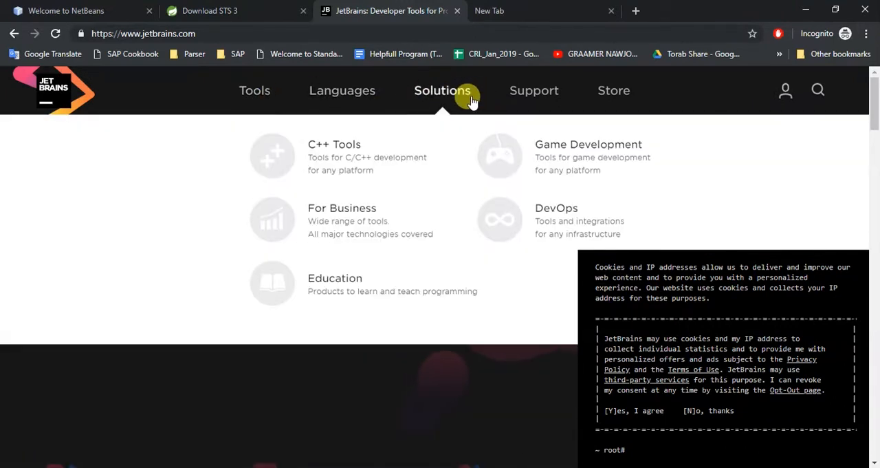
pyautogui.moveTo(613, 90)
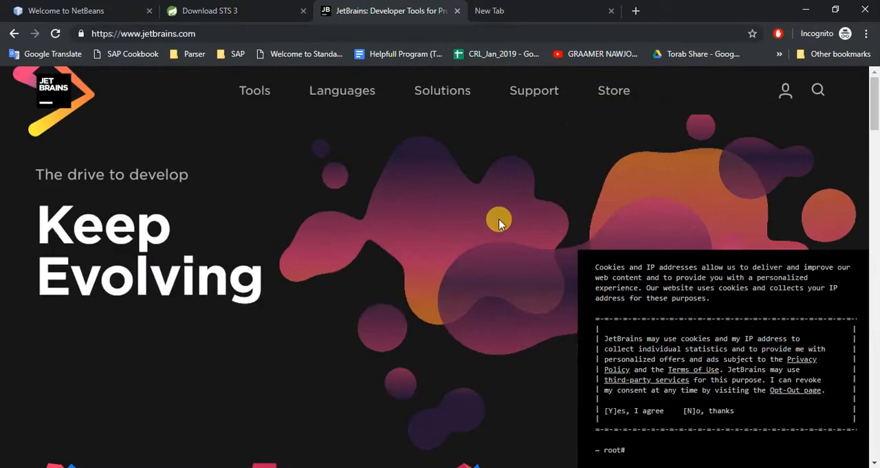
pyautogui.scroll(-3)
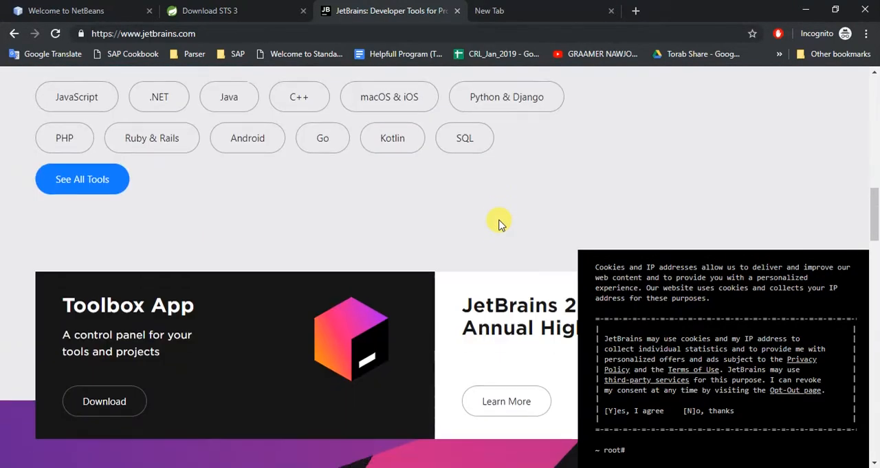
pyautogui.scroll(3)
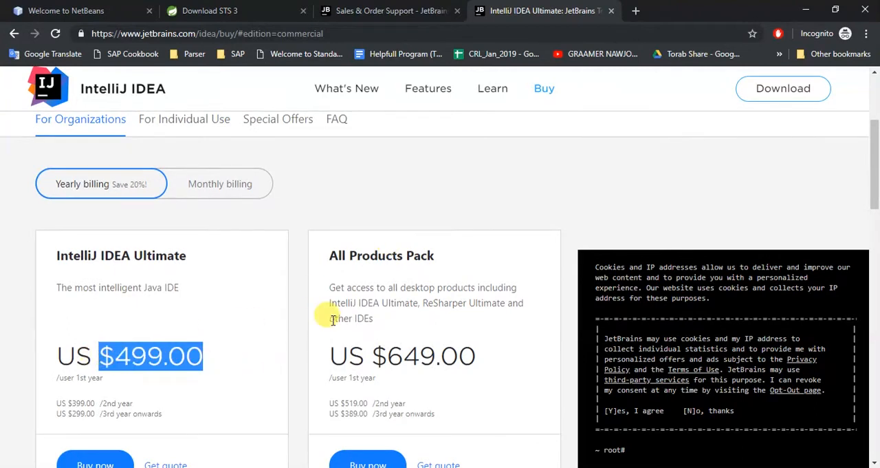
# Step: Scroll the IntelliJ IDEA pricing page to compare Ultimate $499 with All Products Pack $649
pyautogui.scroll(-3)
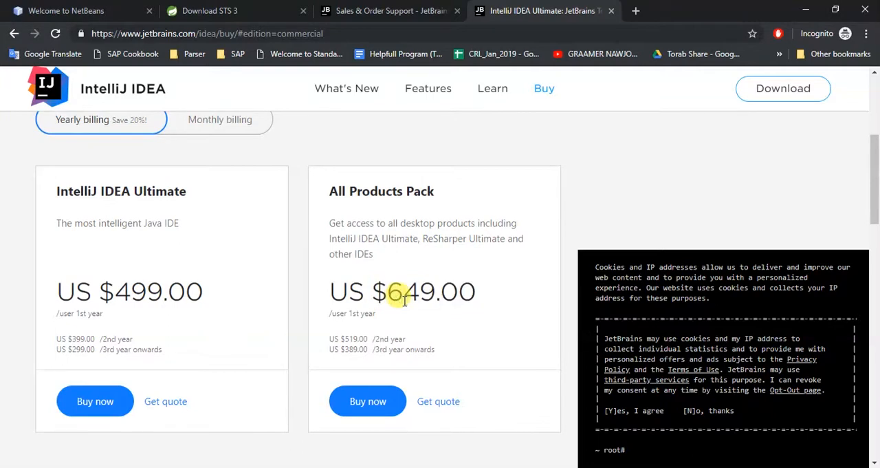
pyautogui.moveTo(215, 196)
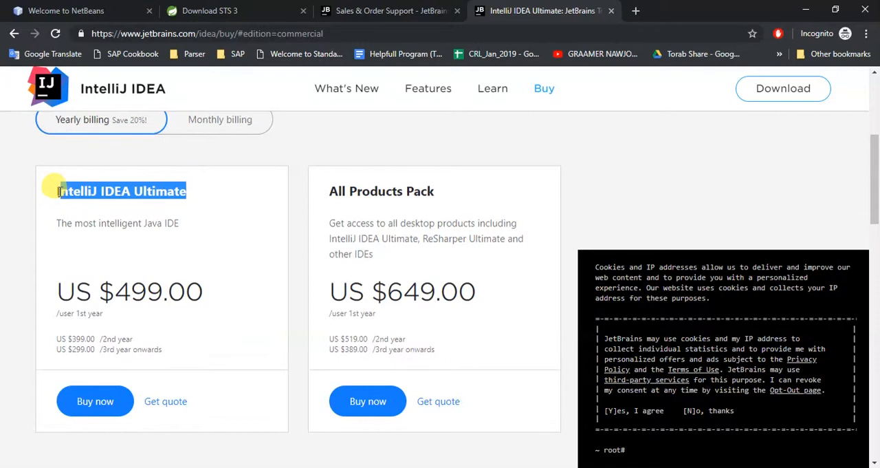
pyautogui.moveTo(231, 312)
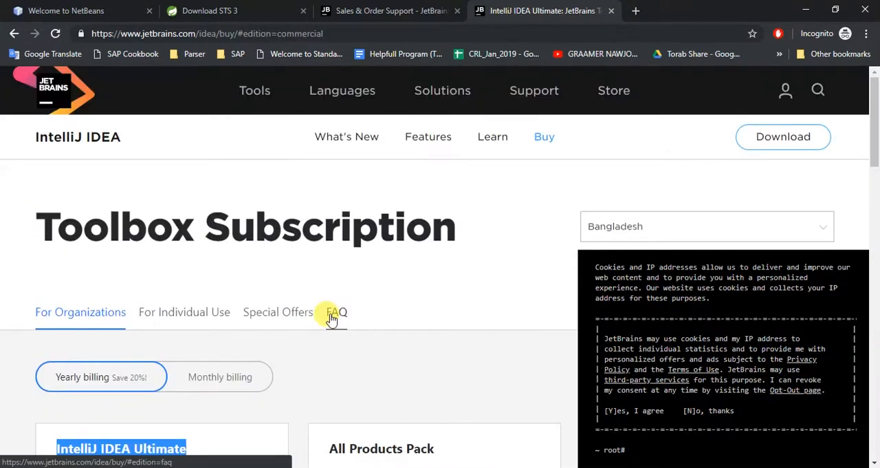
pyautogui.moveTo(321, 285)
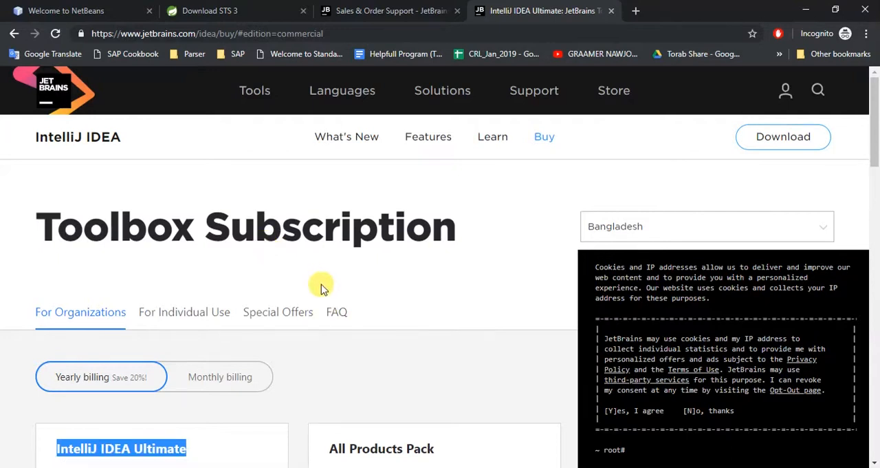